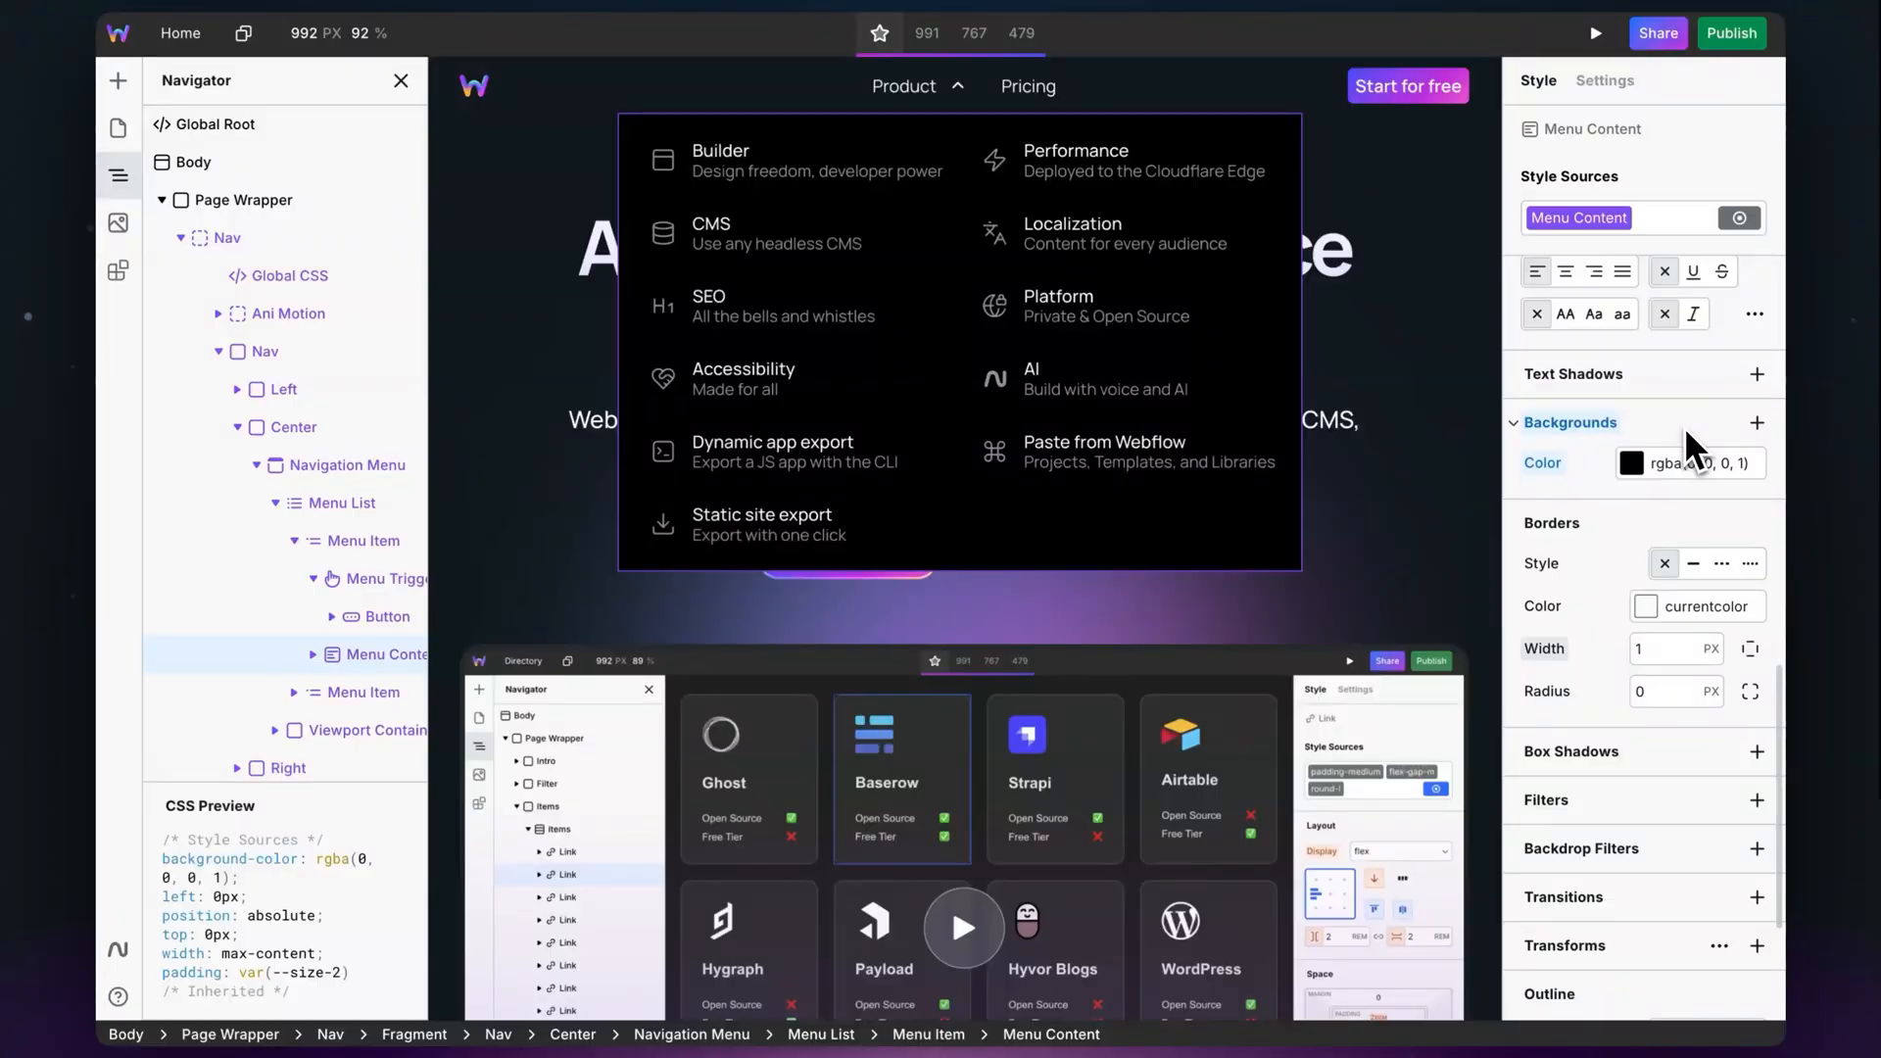
- Set the menu panel to gray-12 background, size-1 border width and radius-3 corners
{"action": "left_click", "coordinate": [1691, 463]}
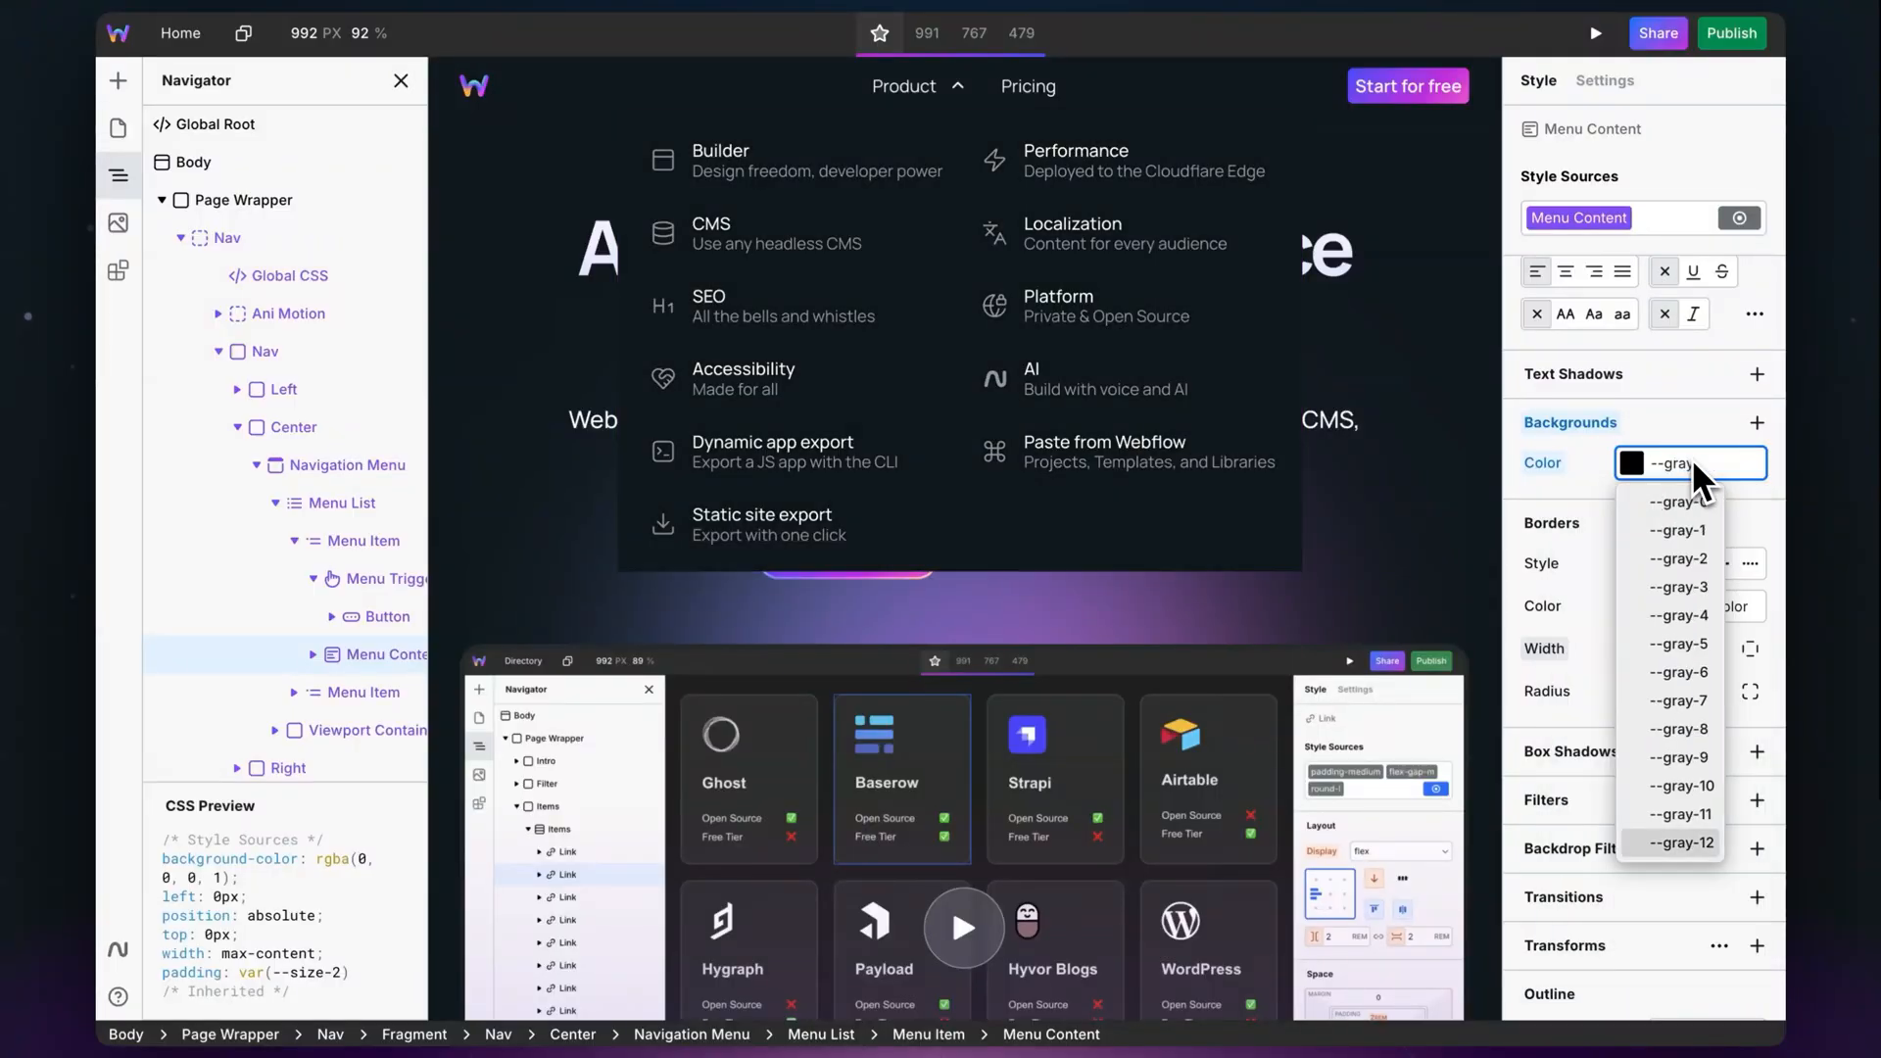
{"action": "left_click", "coordinate": [1687, 843]}
{"action": "type", "text": "--siz"}
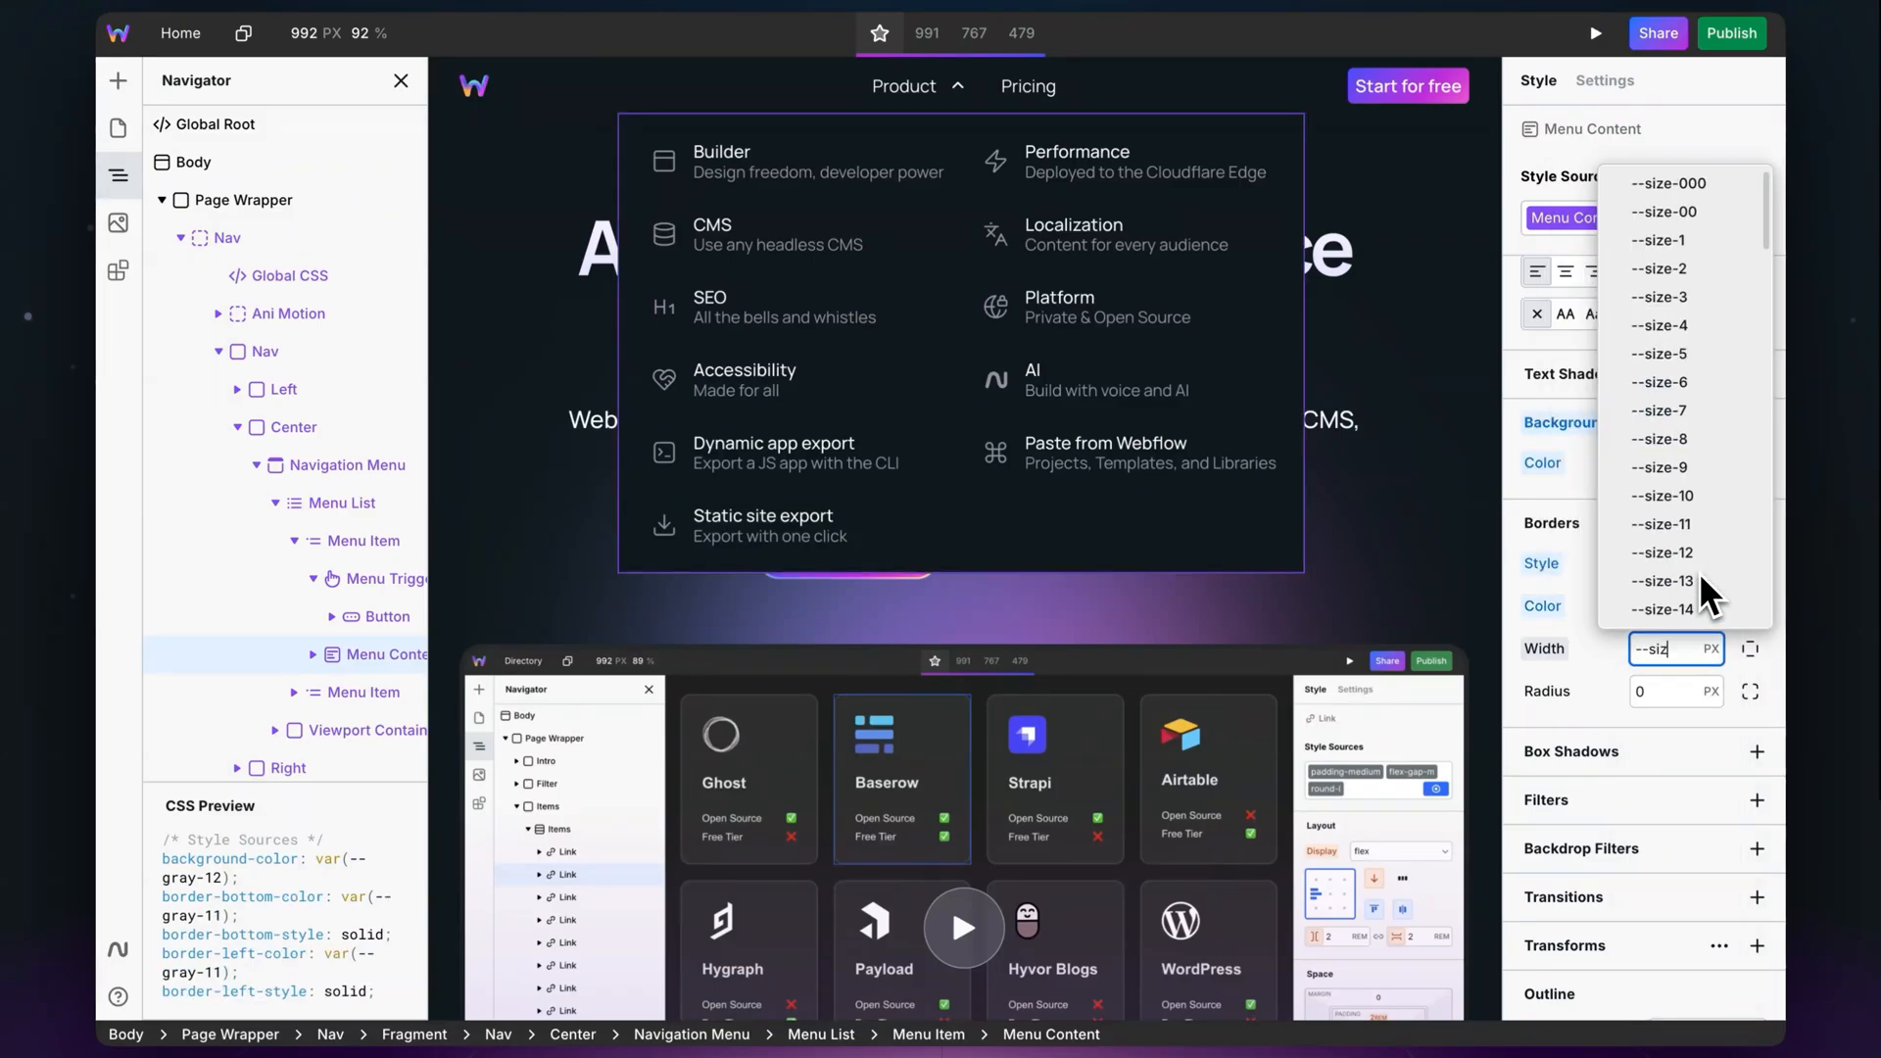
{"action": "left_click", "coordinate": [1660, 239]}
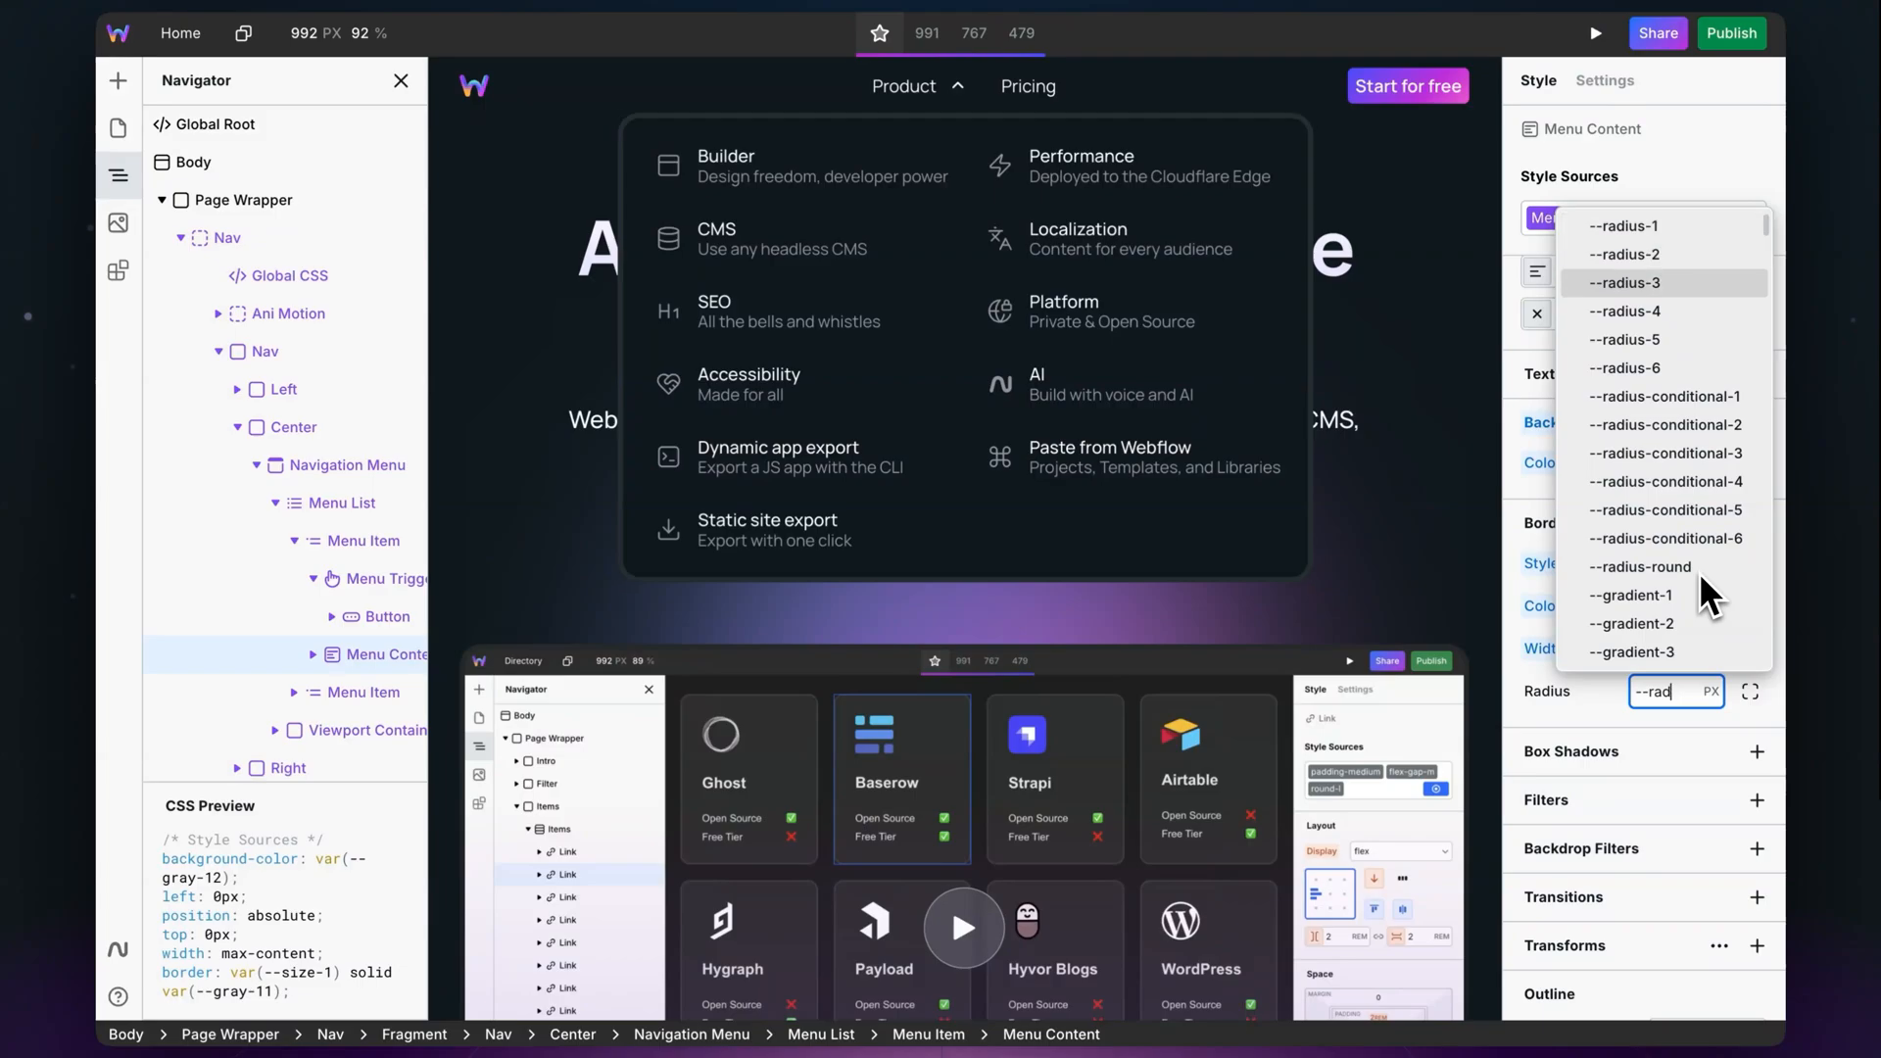
{"action": "left_click", "coordinate": [1630, 283]}
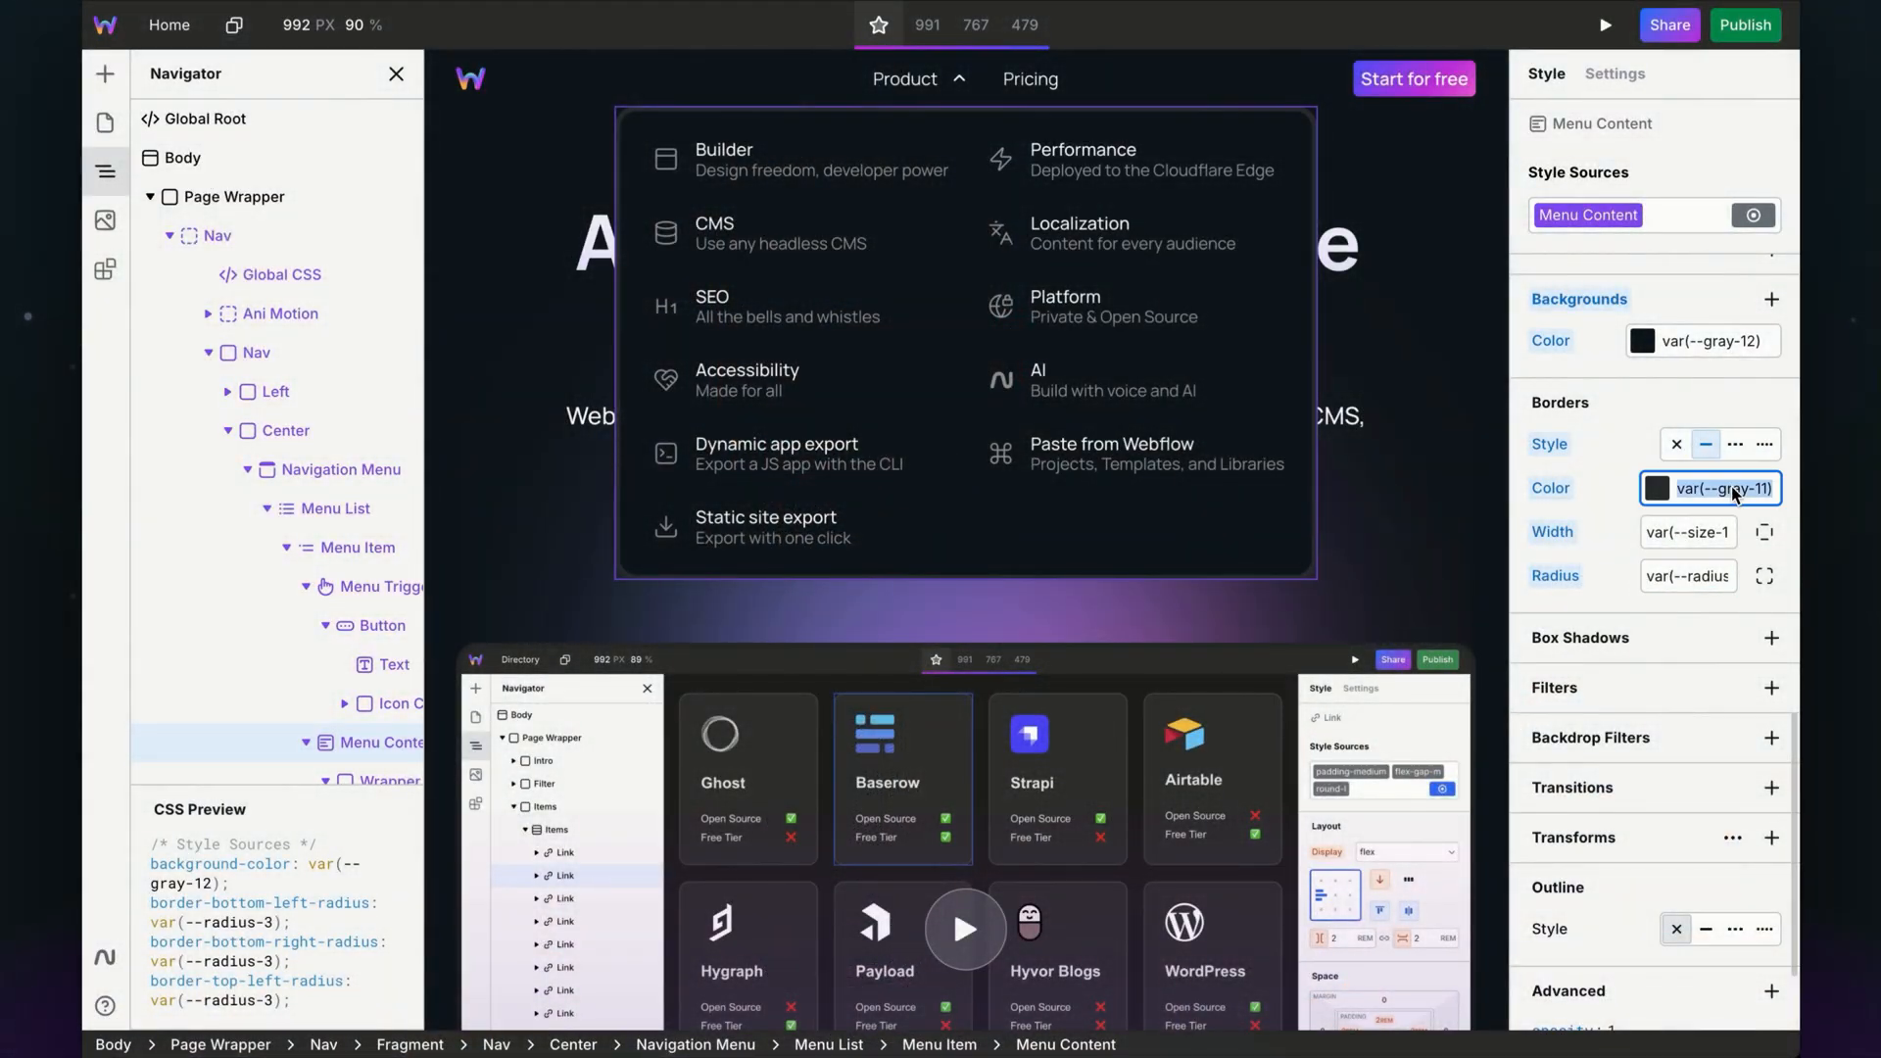
- Edit the menu border colour field currently set to var(--gray-11)
{"action": "left_click", "coordinate": [1722, 487]}
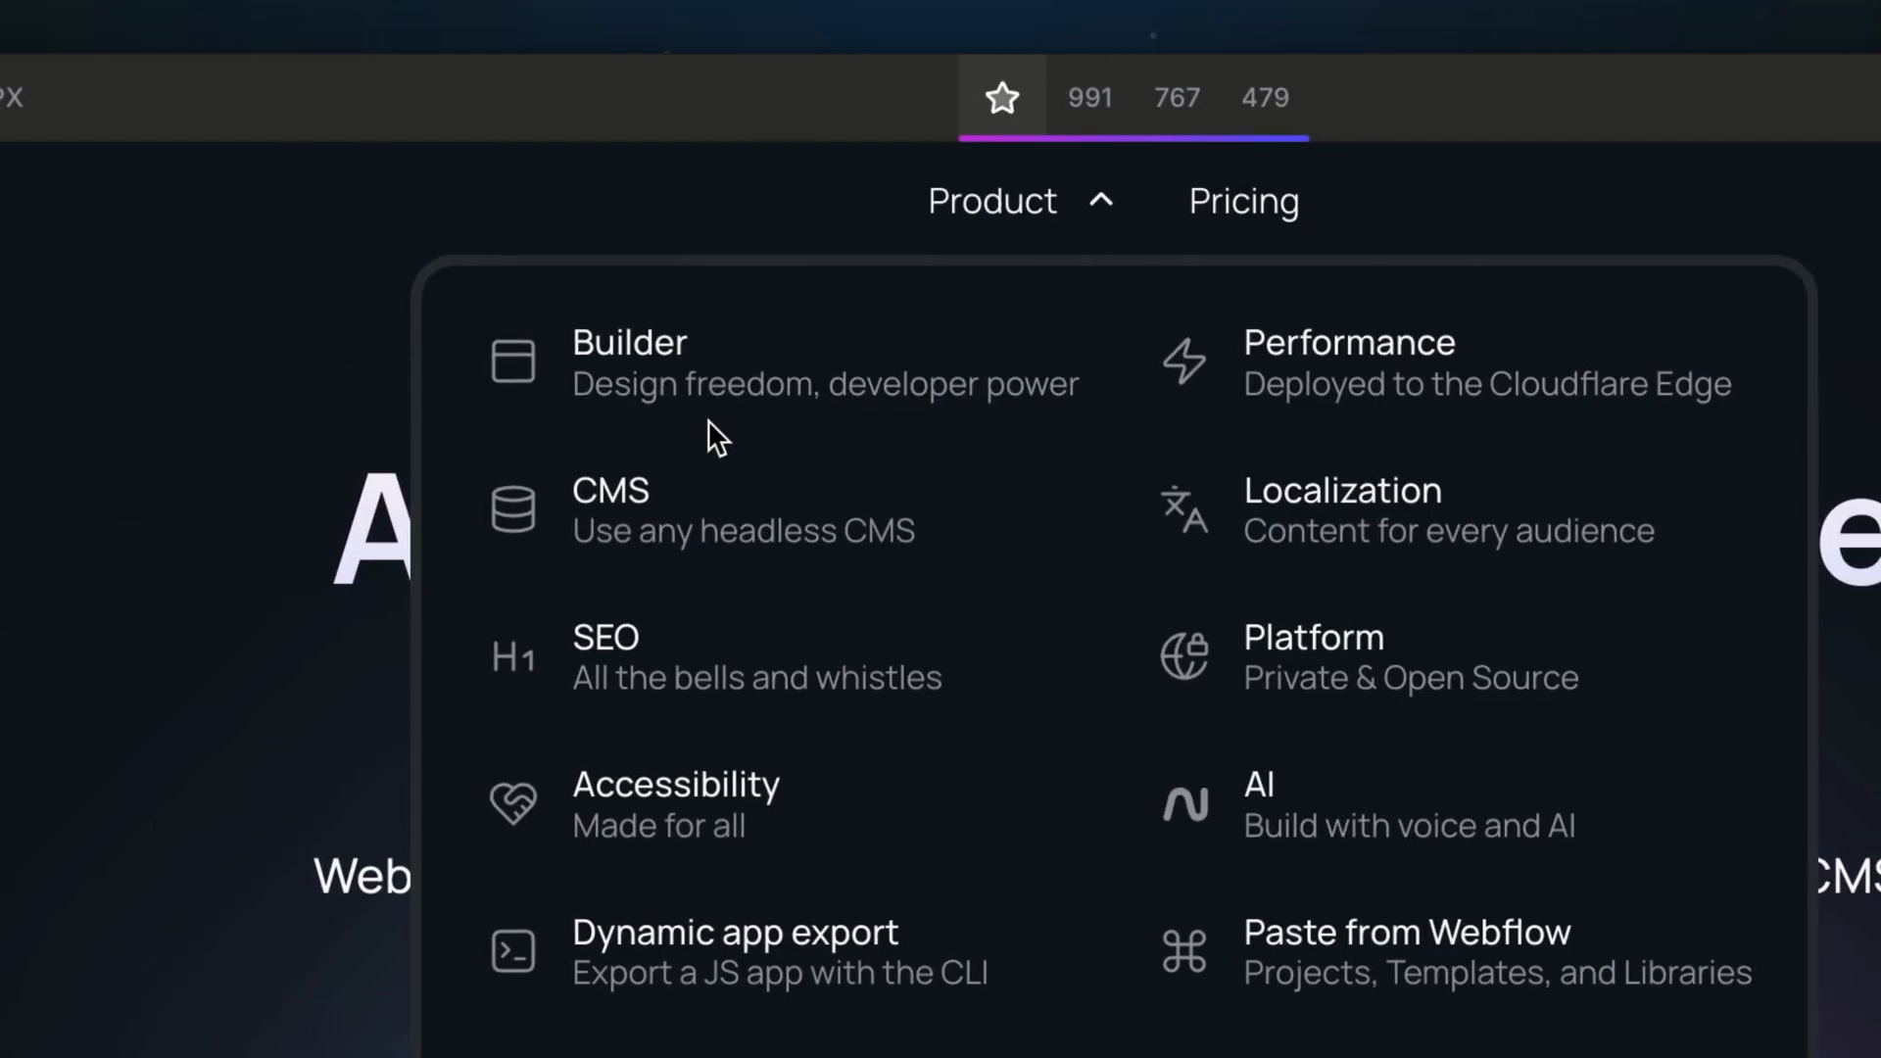
{"action": "mouse_move", "coordinate": [948, 527]}
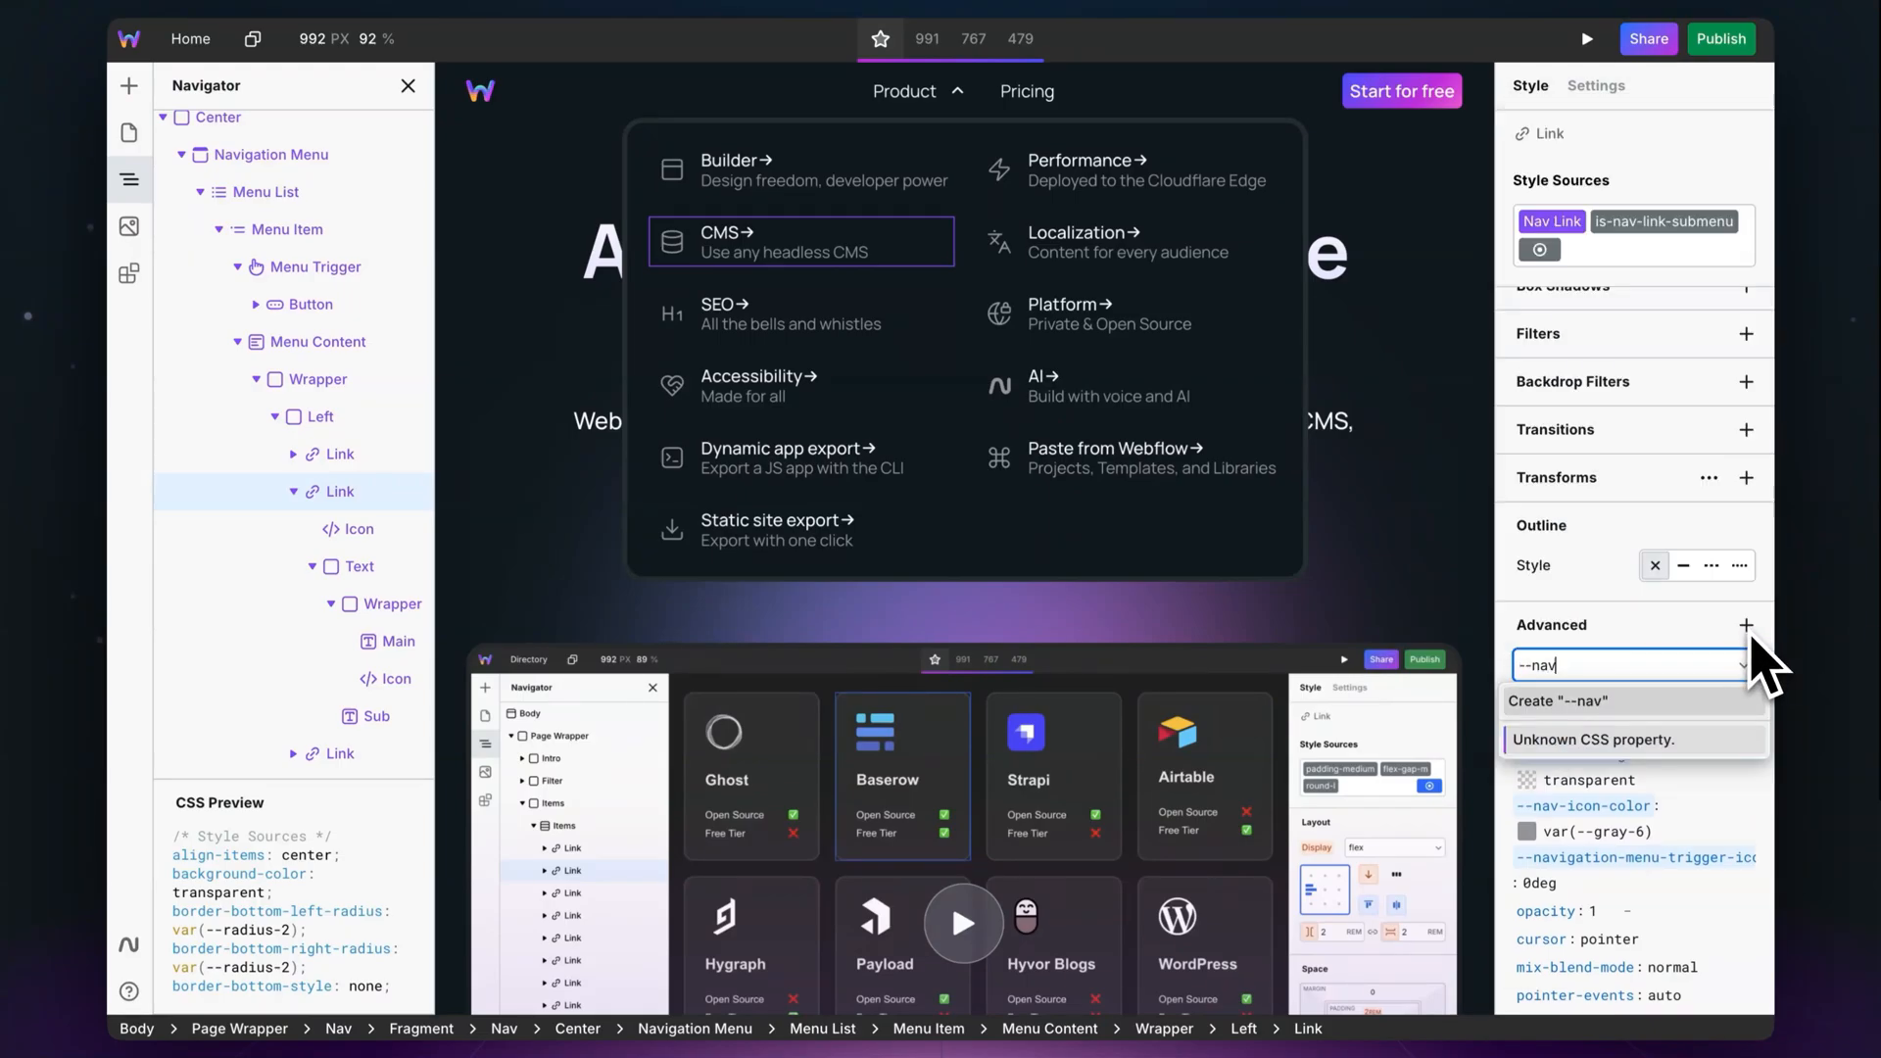
- Create the custom --nav property on the submenu link's Advanced styles
{"action": "left_click", "coordinate": [1550, 222]}
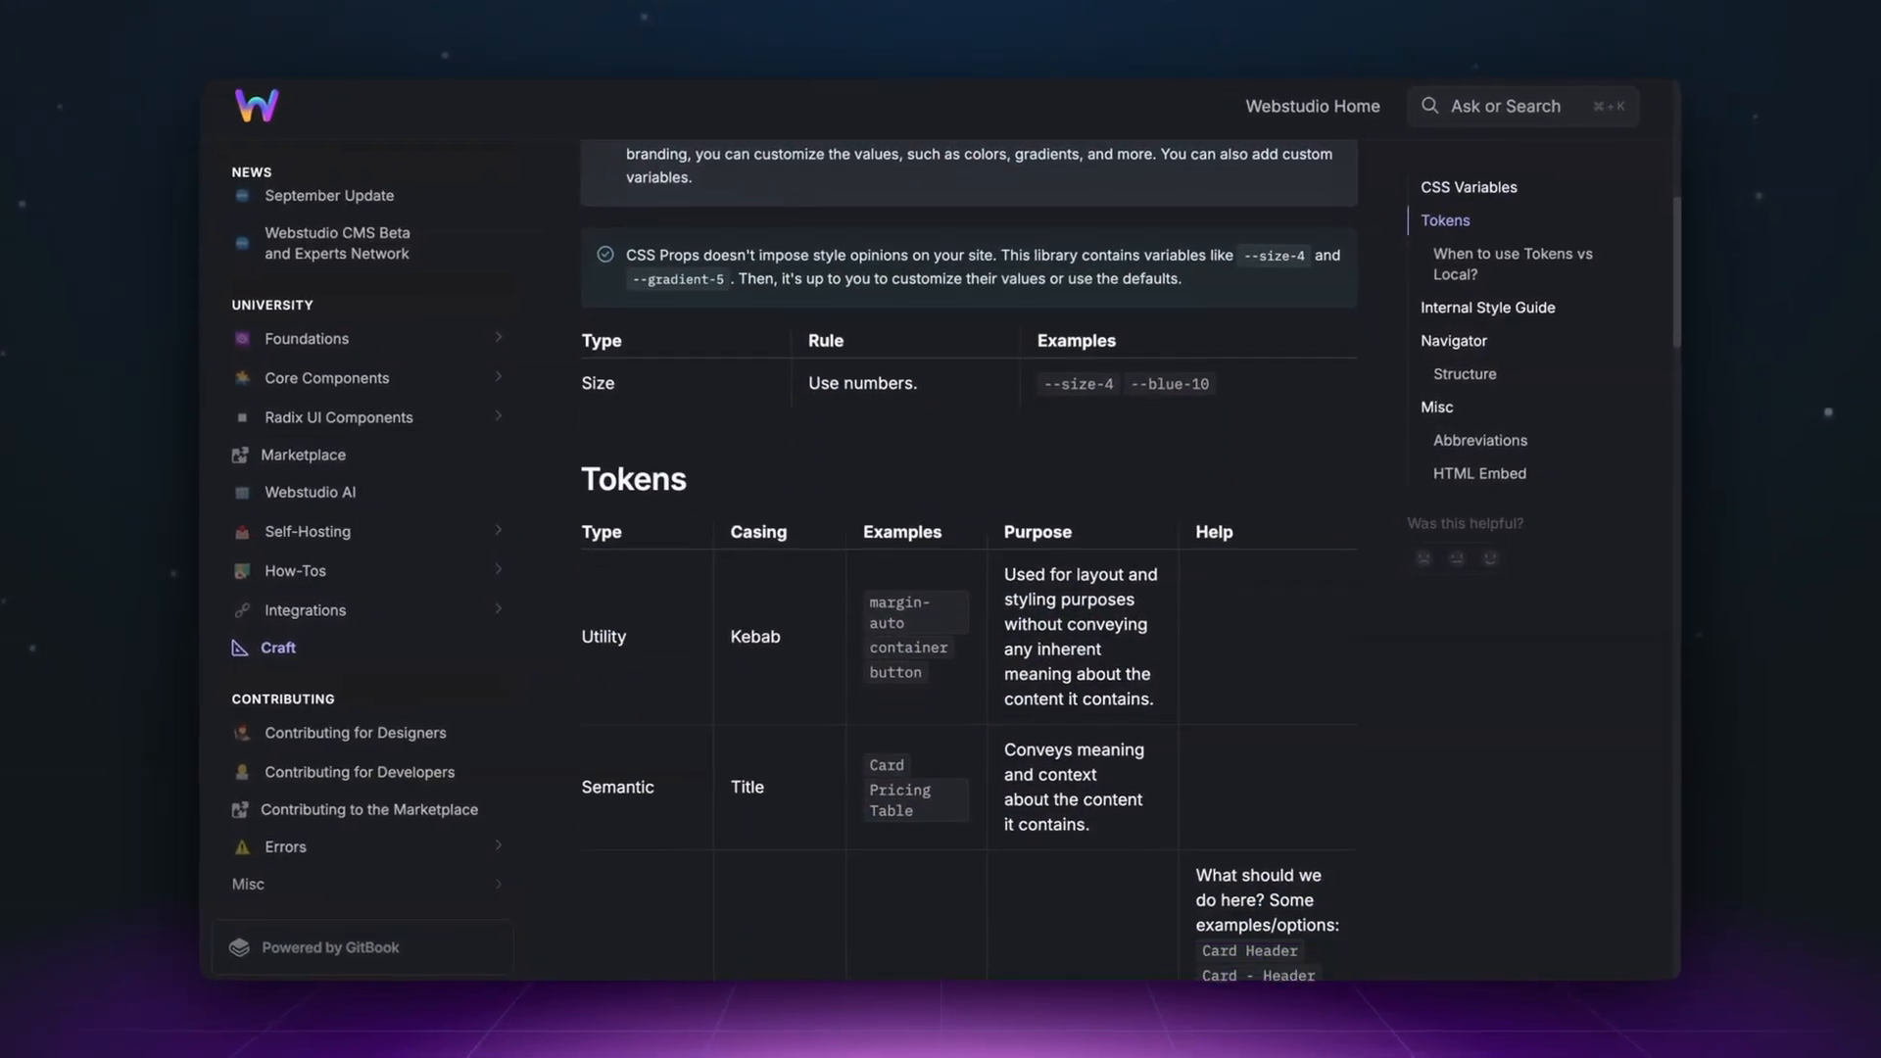
- Scroll the Tokens table down to 'When to use Tokens vs Local?'
{"action": "scroll", "scroll_direction": "down", "scroll_amount": 3}
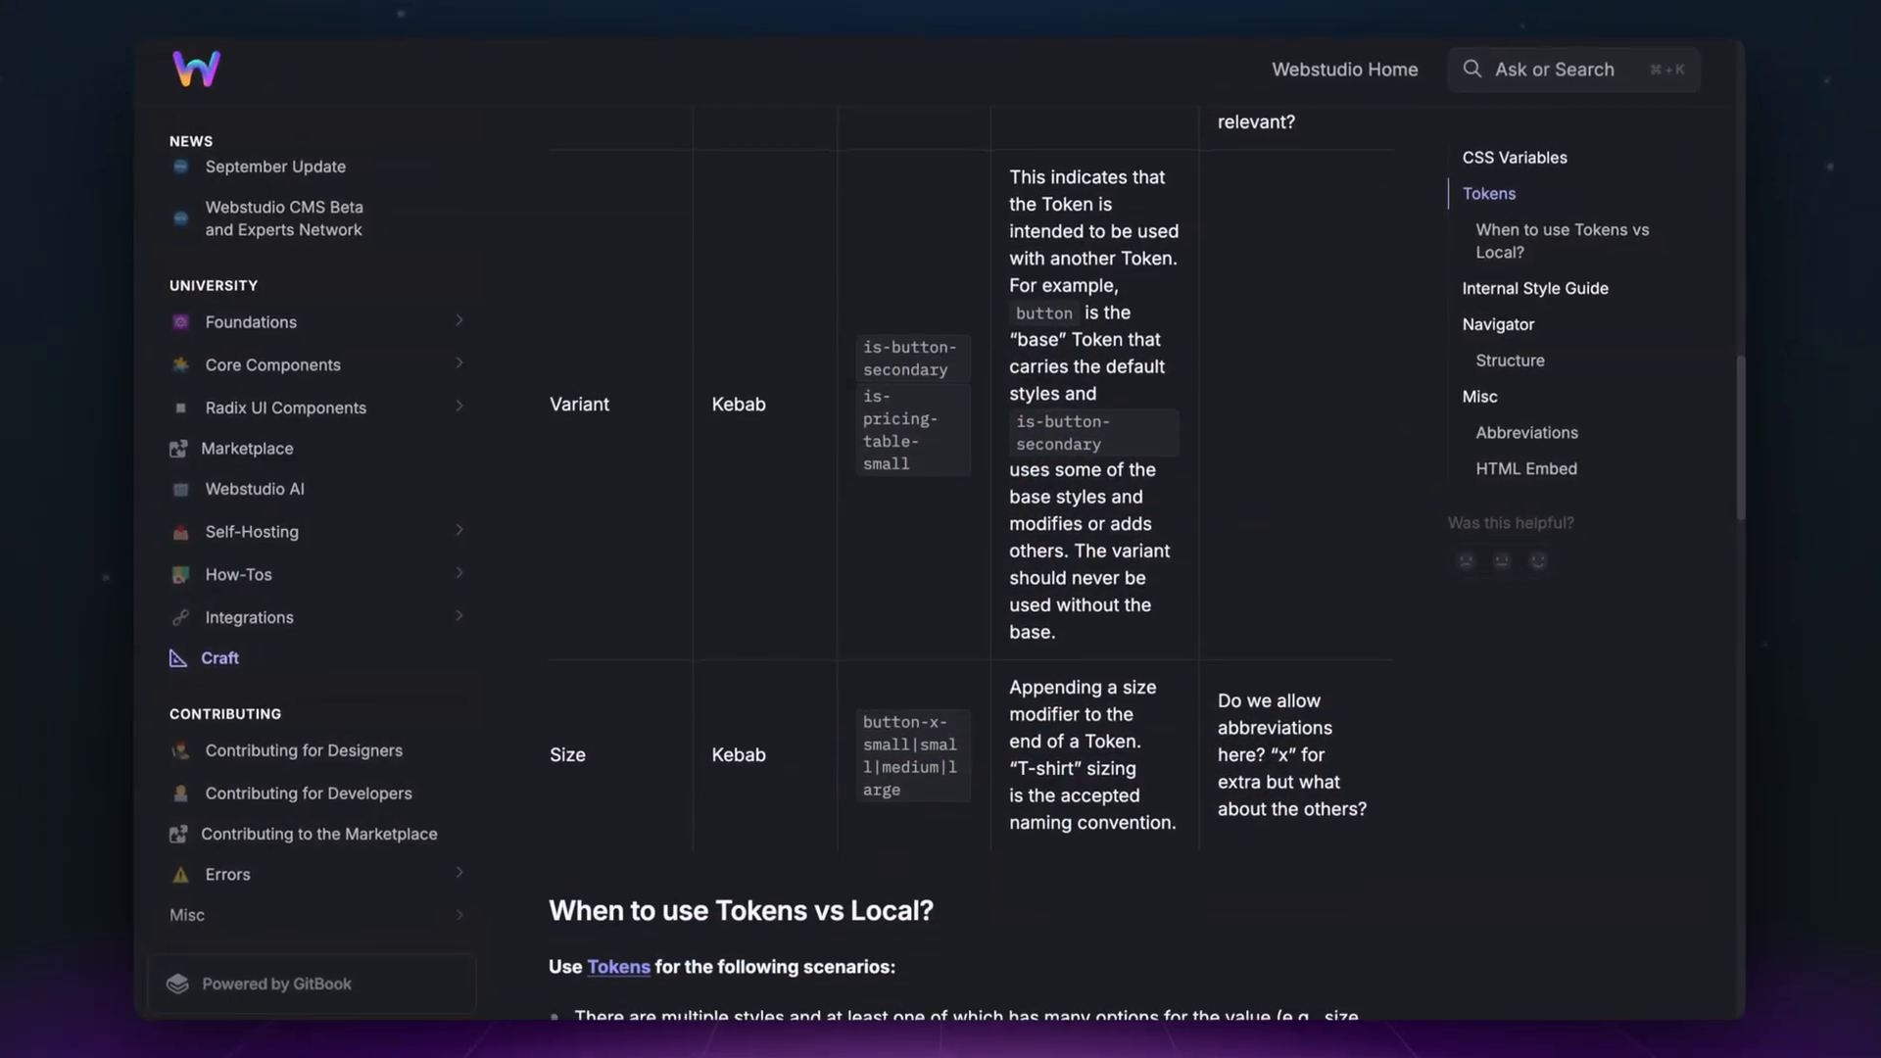
{"action": "scroll", "scroll_direction": "down", "scroll_amount": 3}
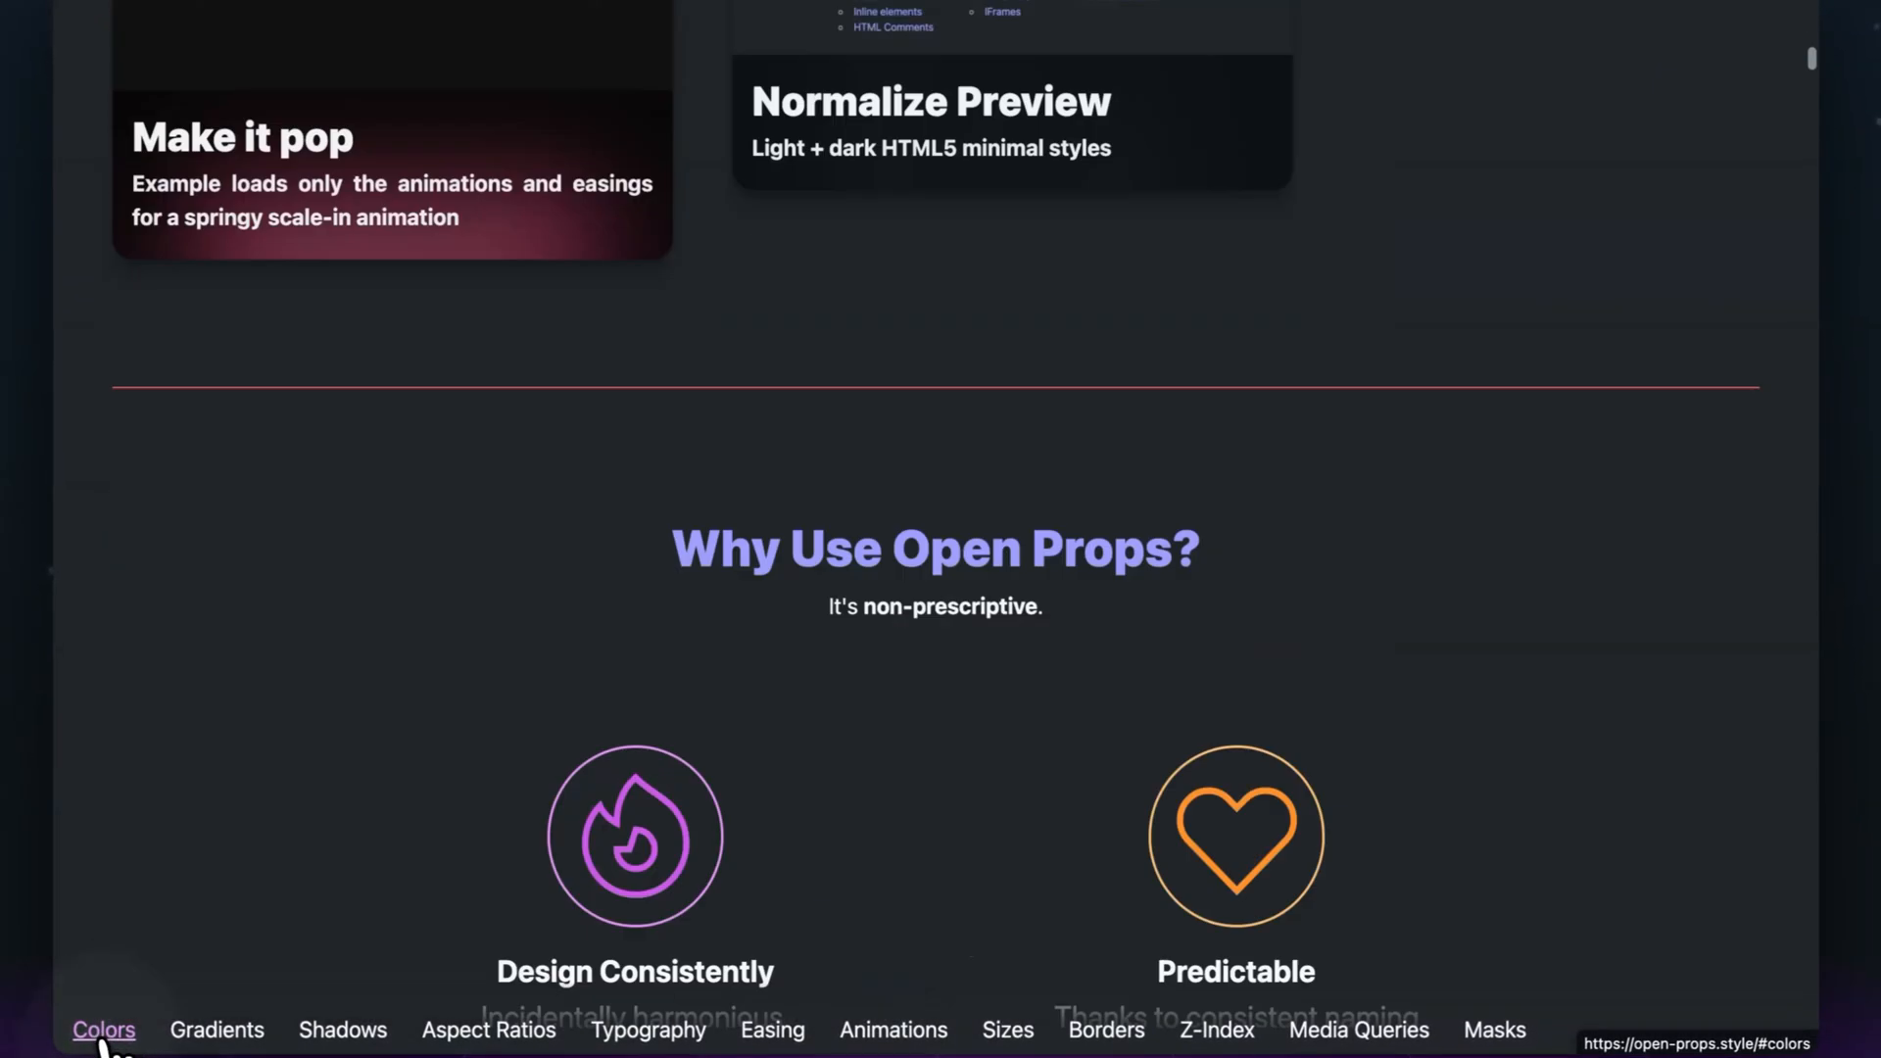
- Go to the Colors palette and copy a Yellow swatch's CSS variable
{"action": "left_click", "coordinate": [104, 1029]}
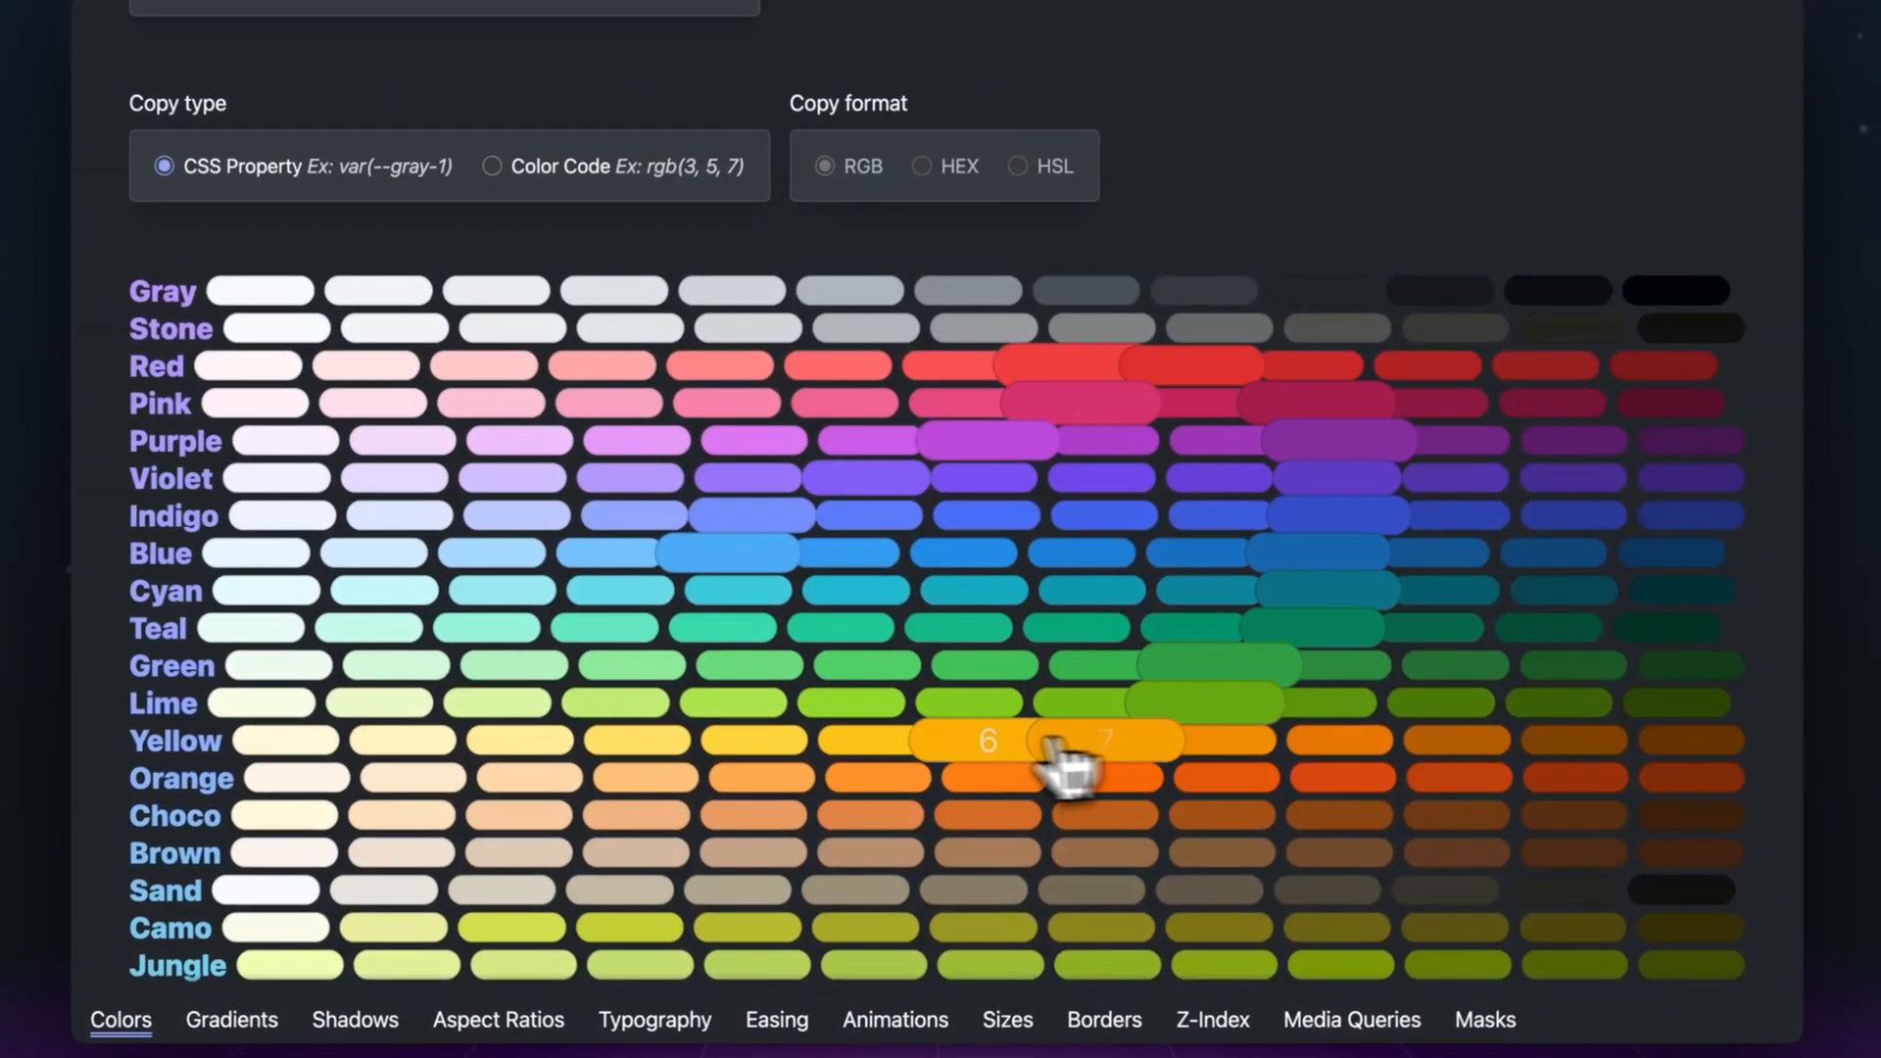
{"action": "left_click", "coordinate": [1553, 290]}
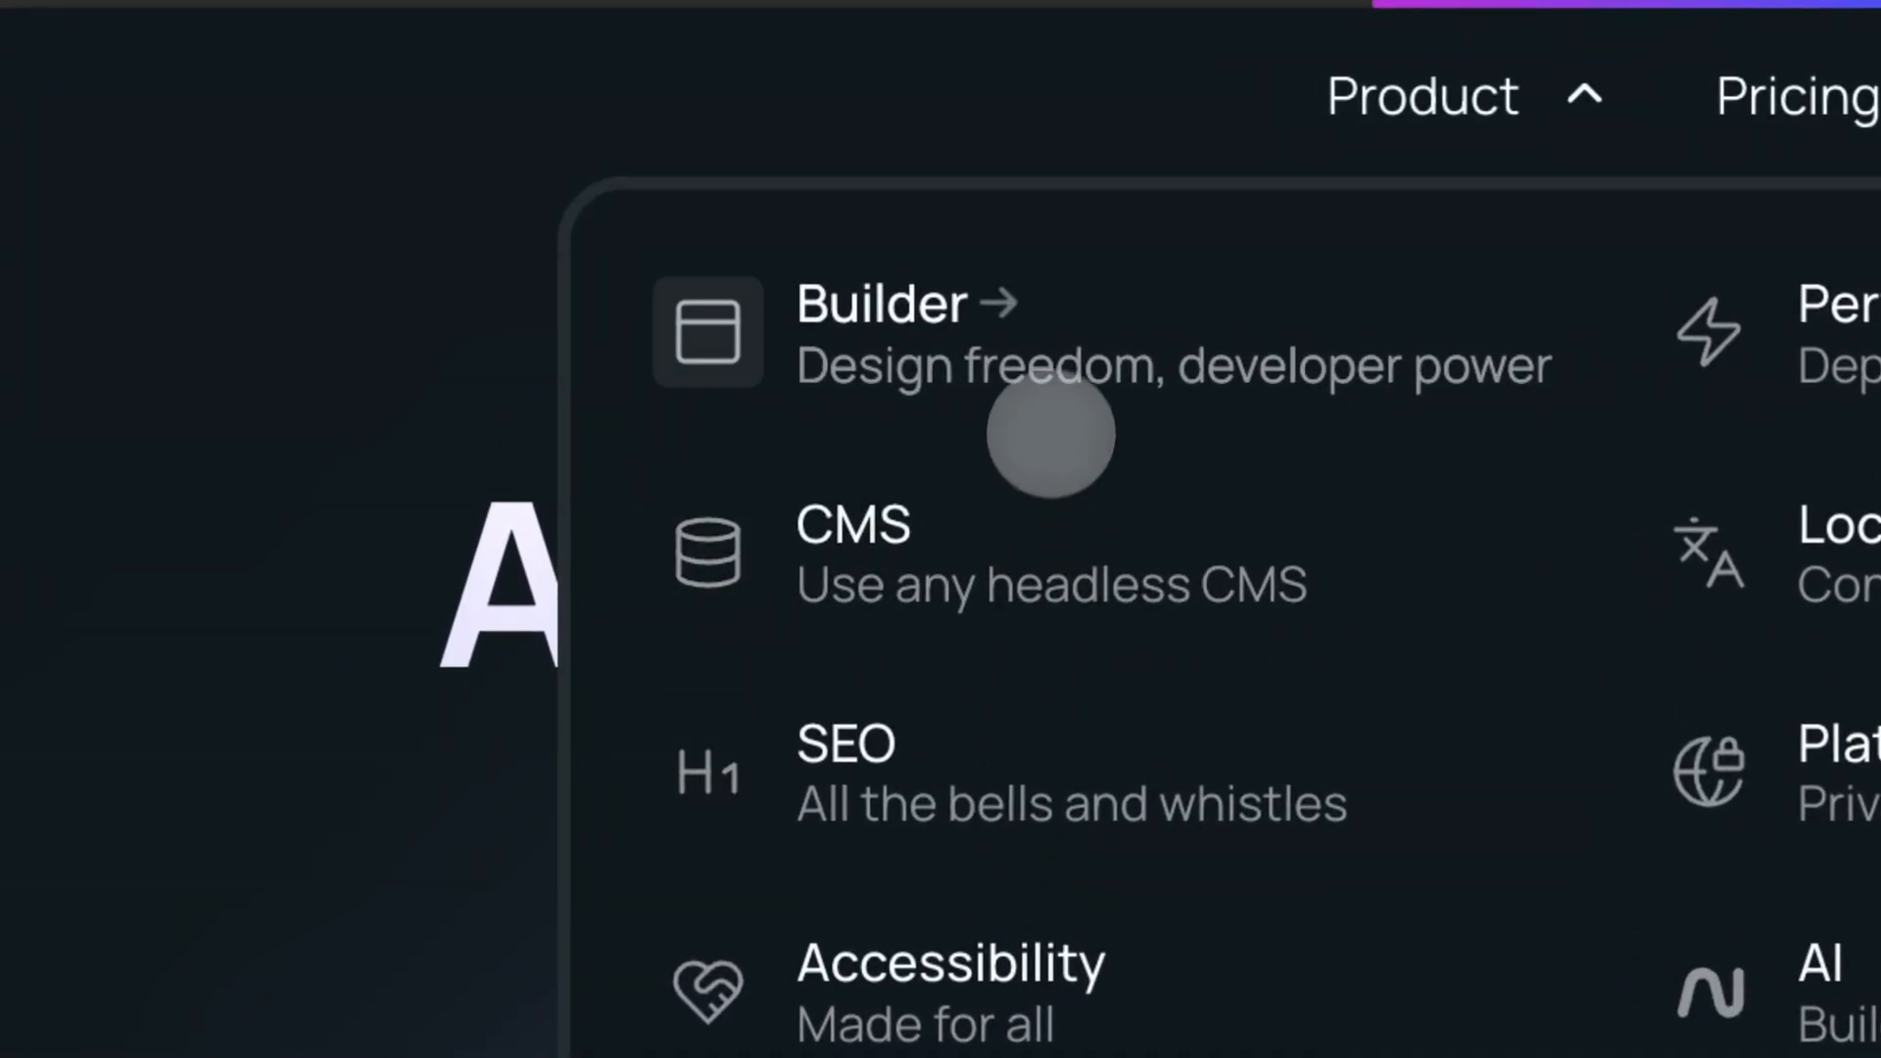
{"action": "mouse_move", "coordinate": [1062, 664]}
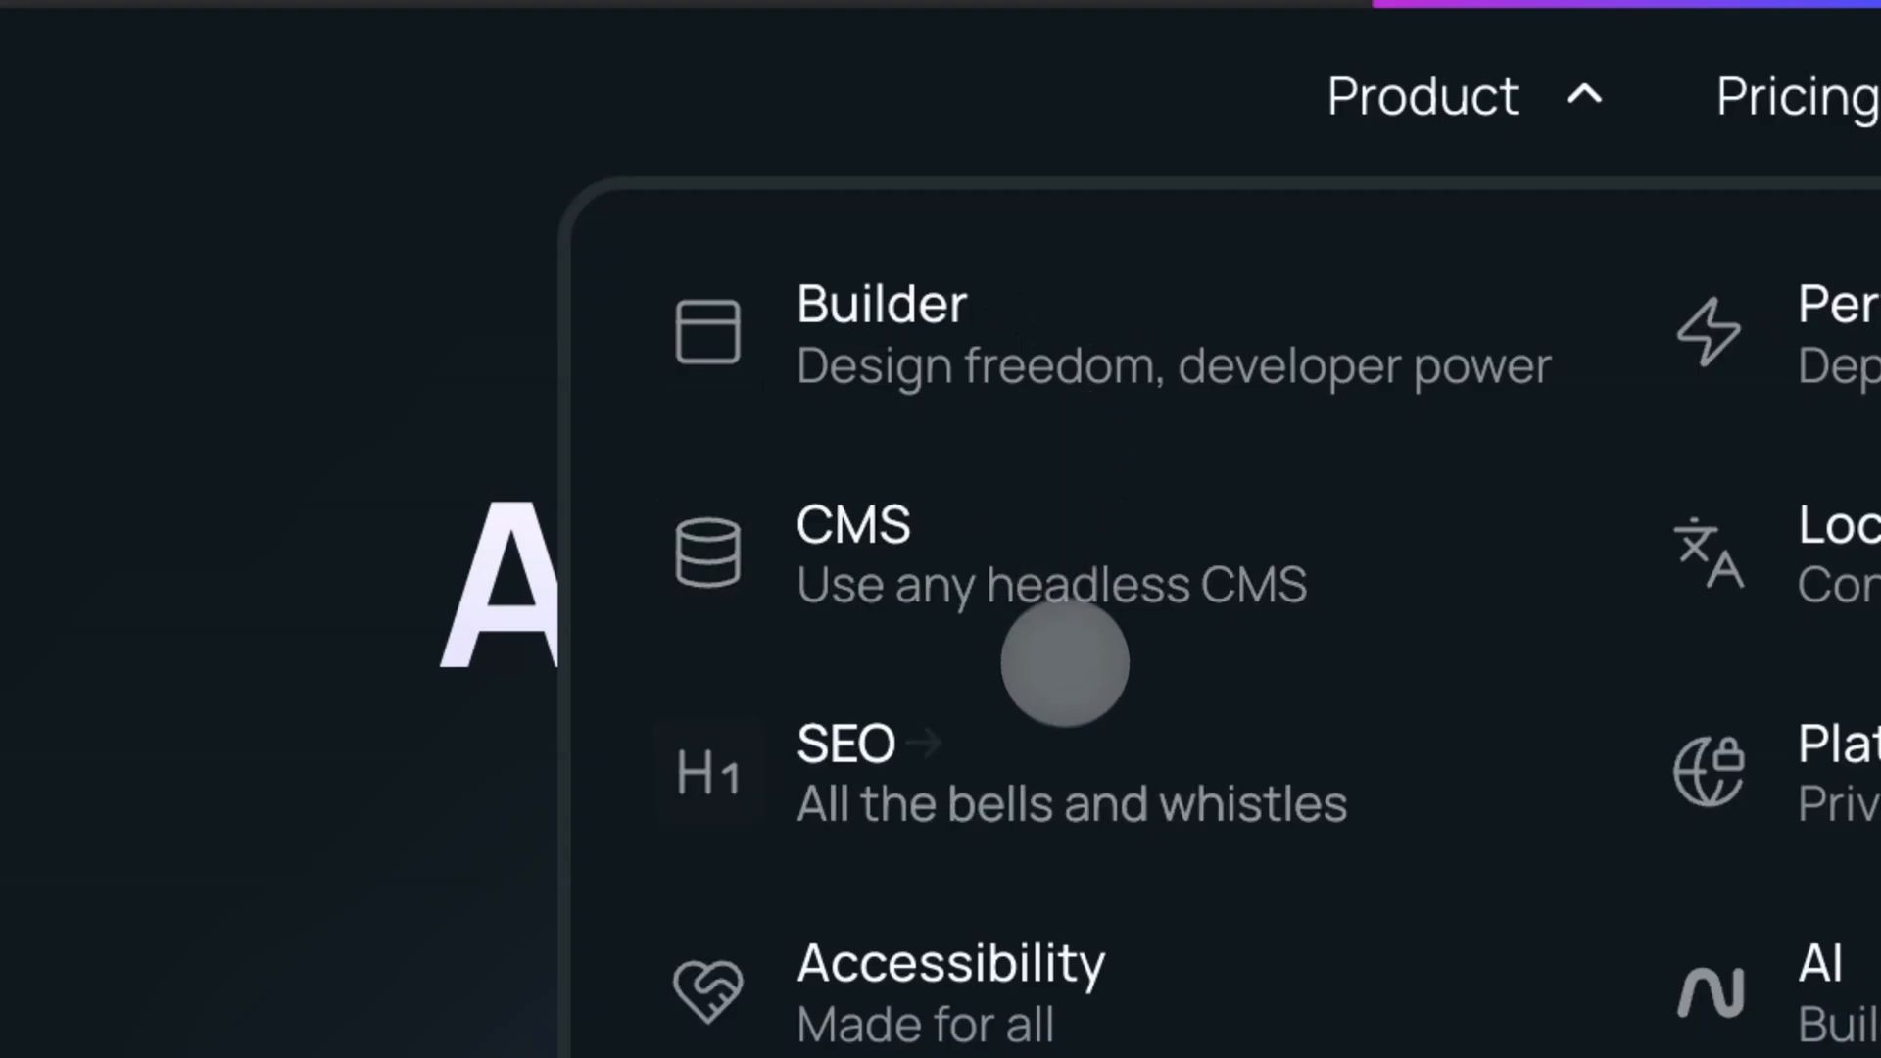